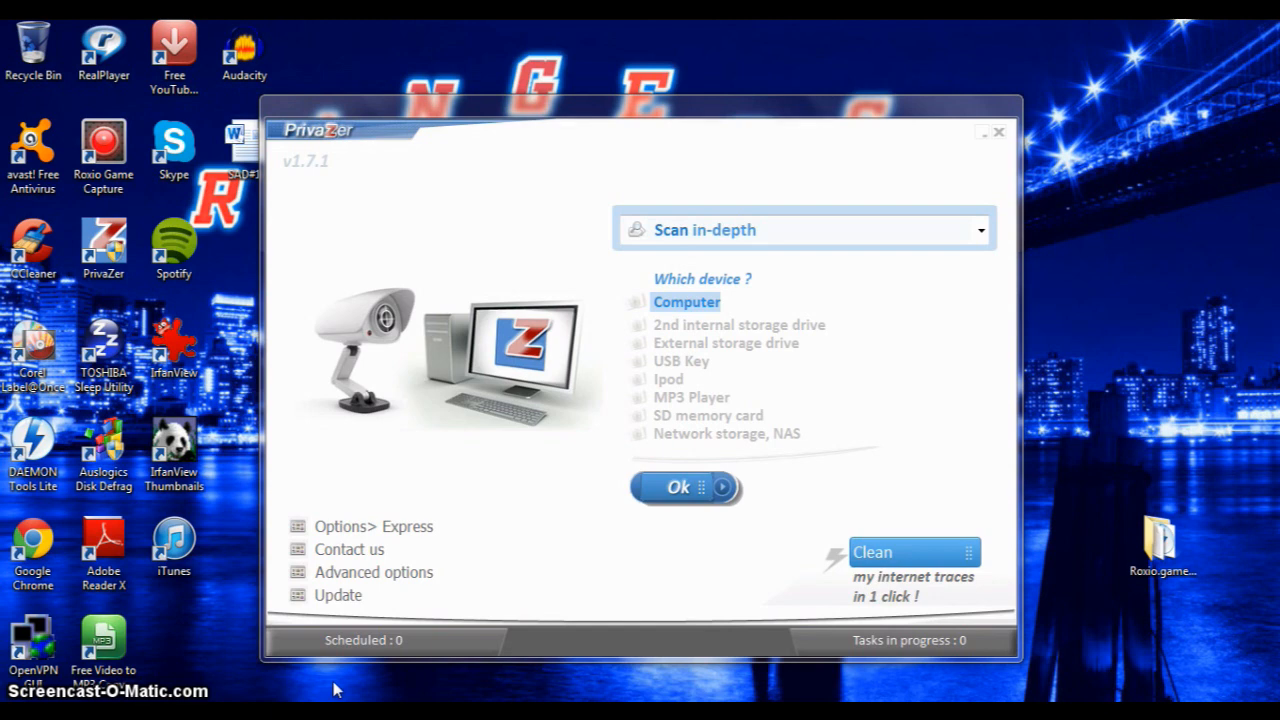
pyautogui.moveTo(372, 676)
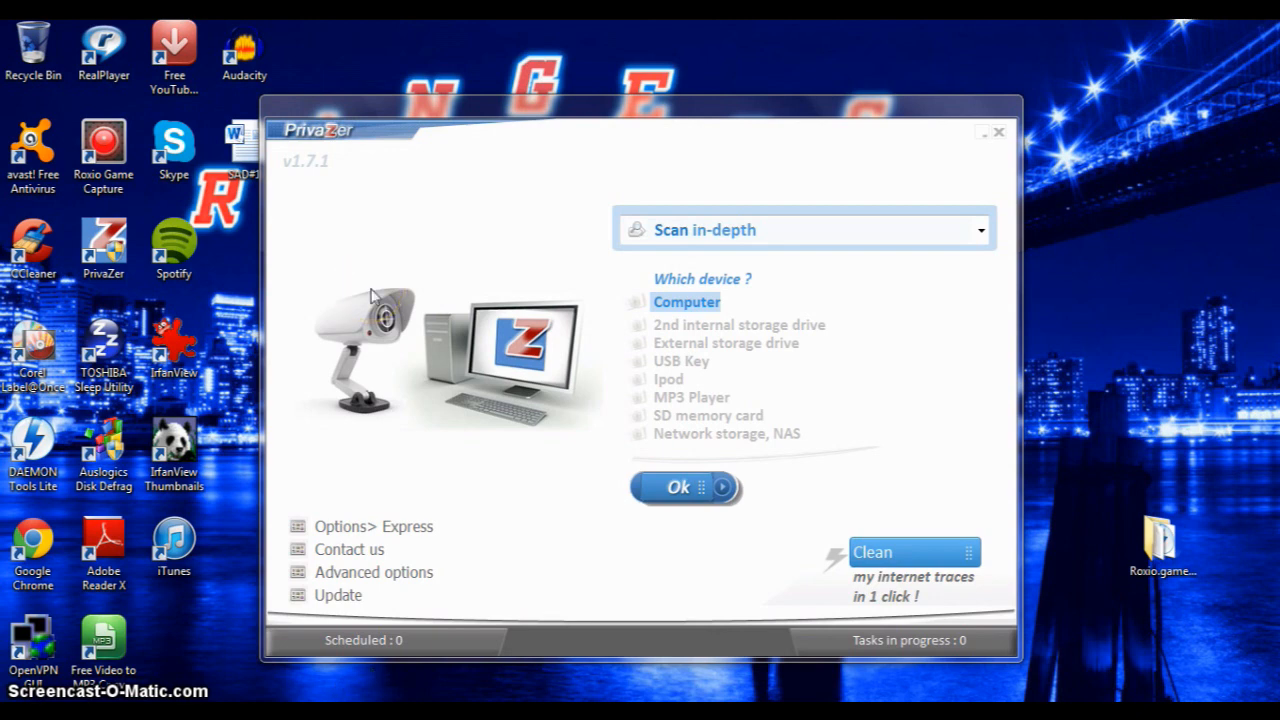
pyautogui.moveTo(502, 168)
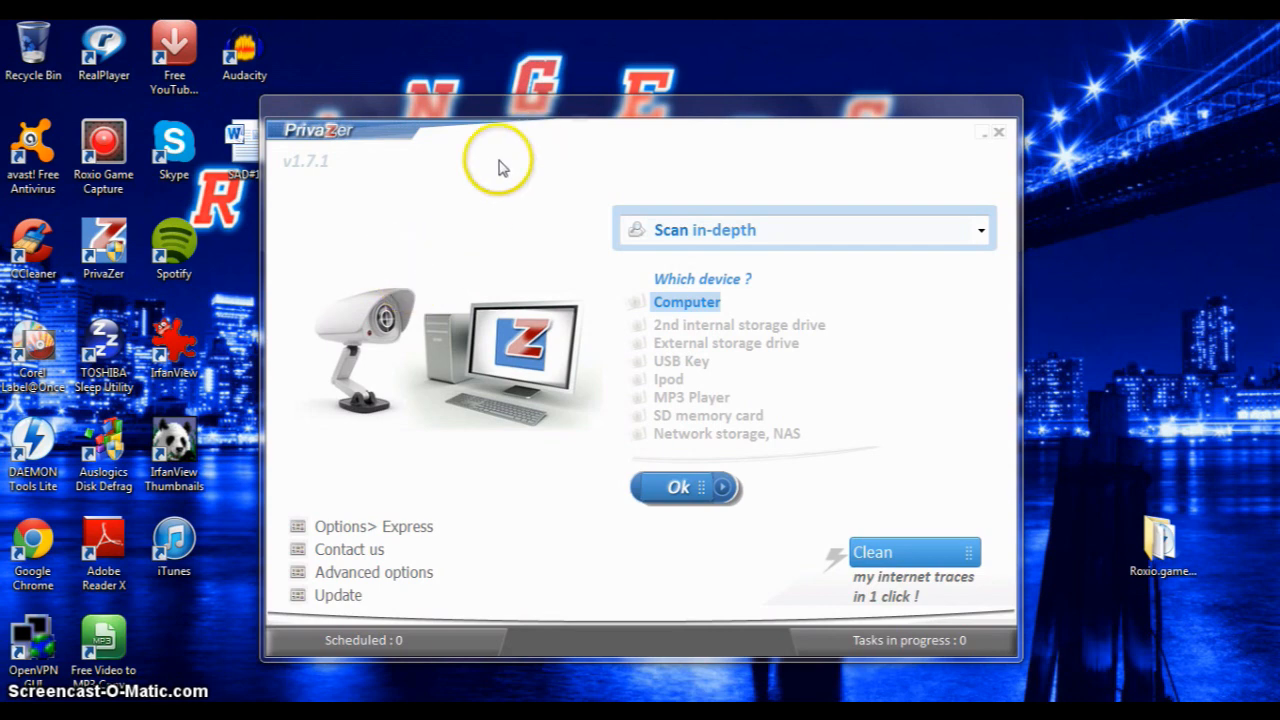
pyautogui.moveTo(480, 104)
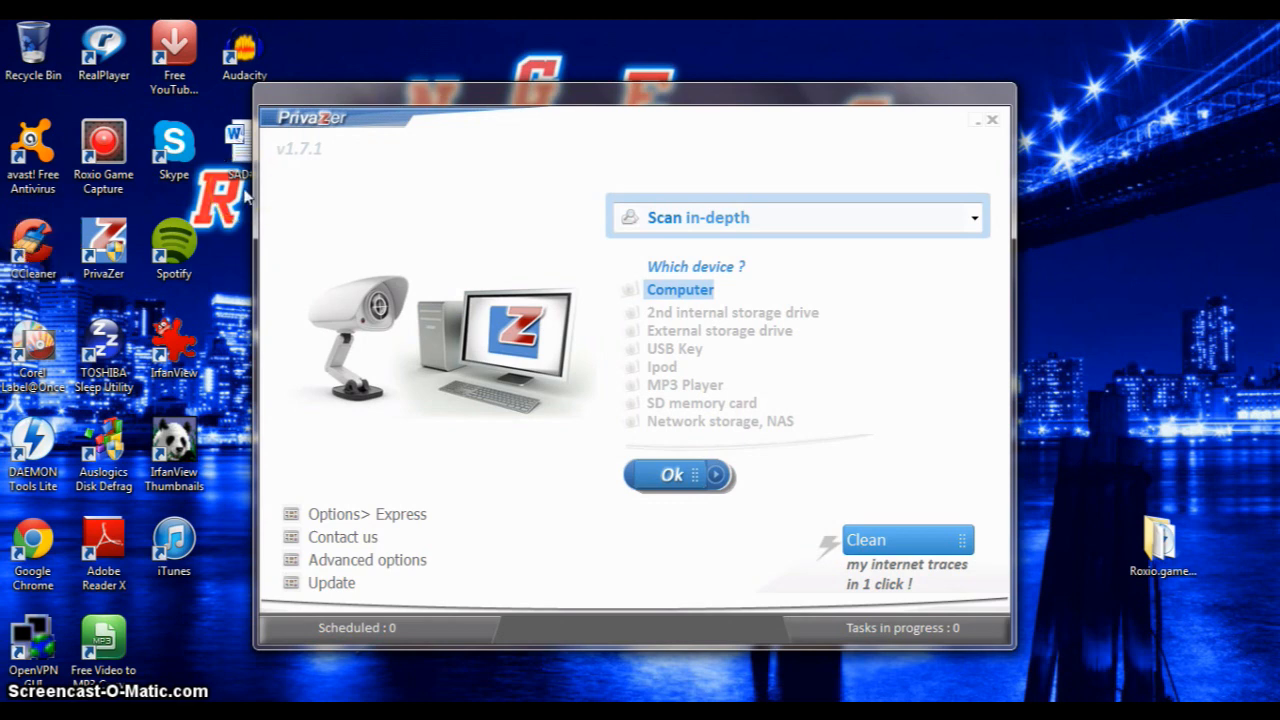
pyautogui.moveTo(724, 218)
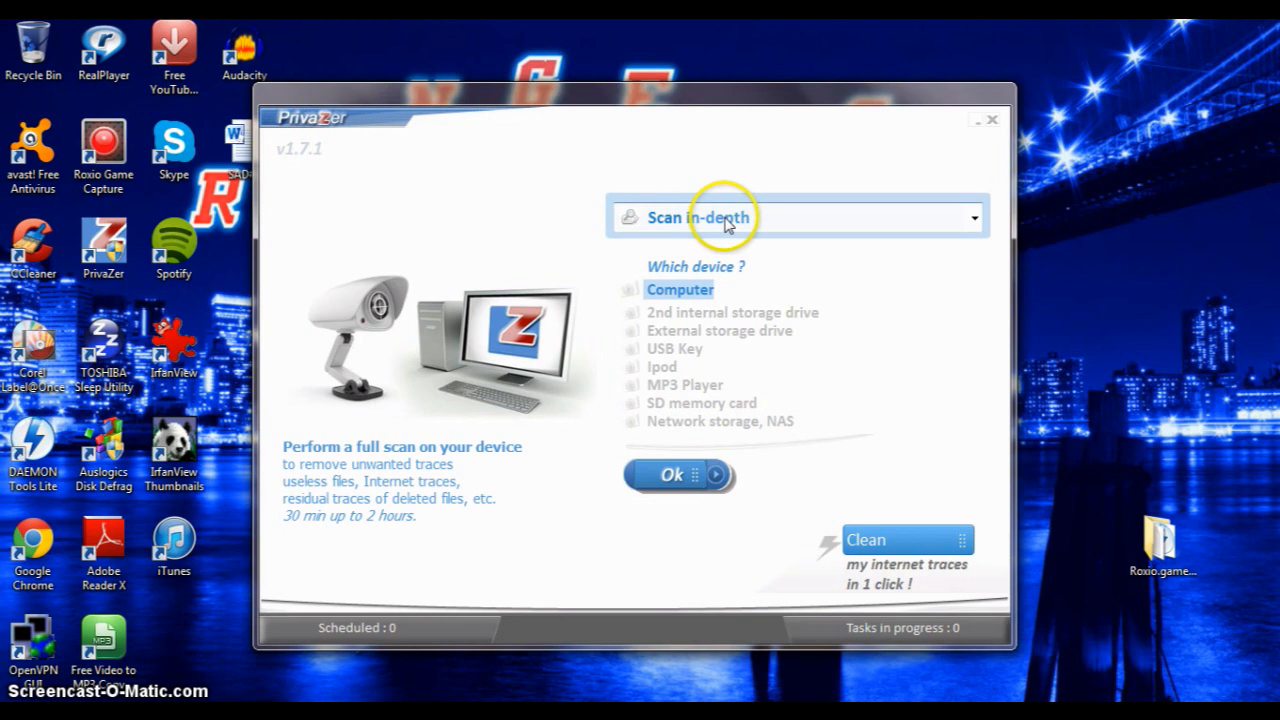
# Choose the internet traces scan type for drive C: and start the one-click secure cleanup
pyautogui.click(972, 218)
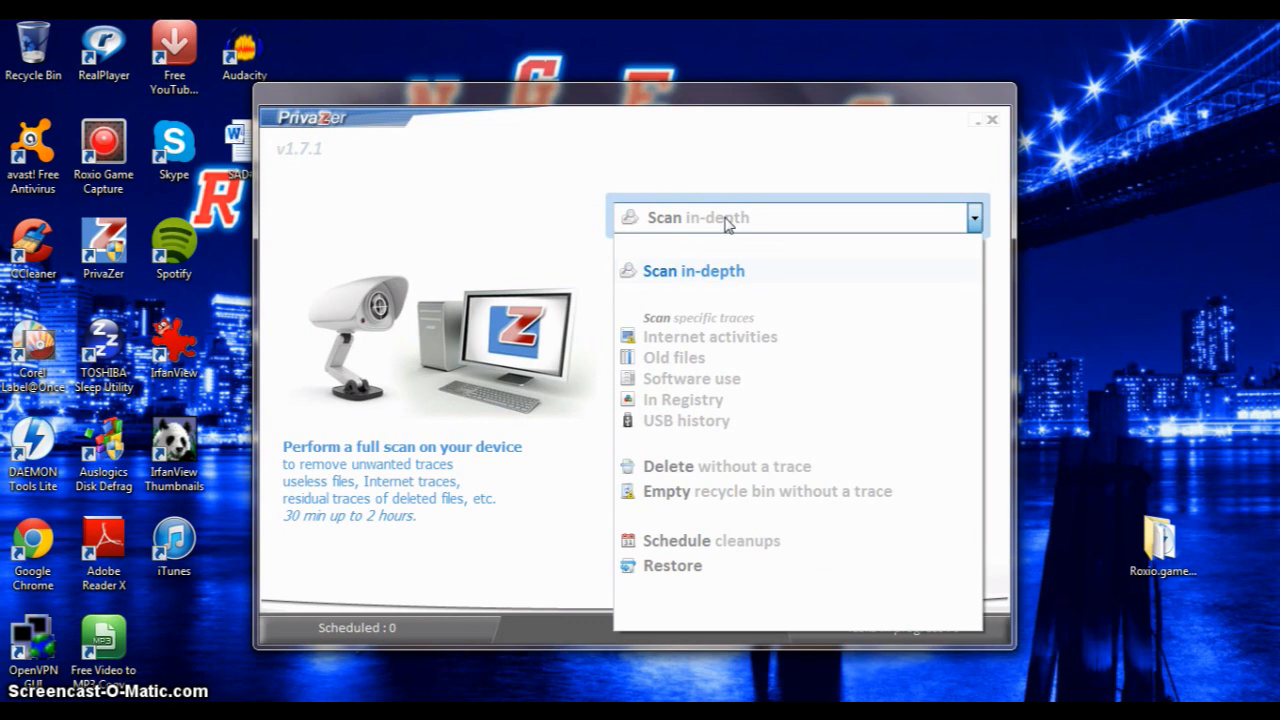
pyautogui.moveTo(724, 240)
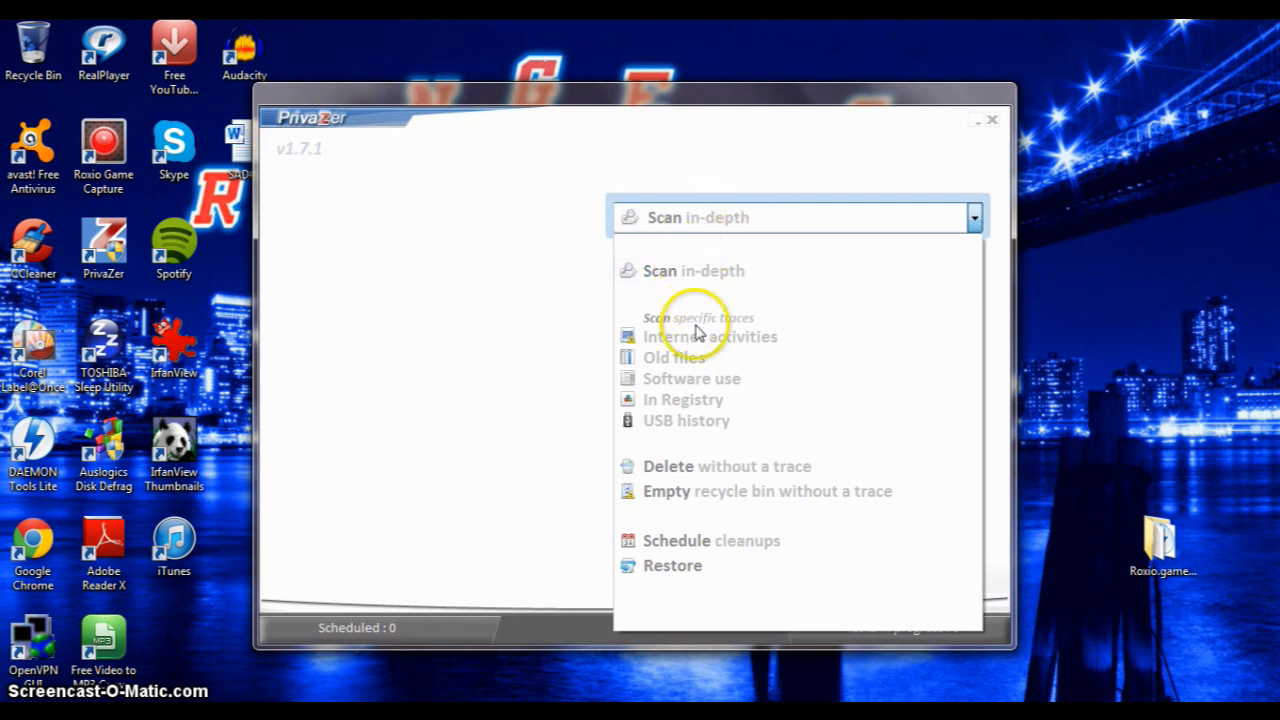
pyautogui.moveTo(700, 350)
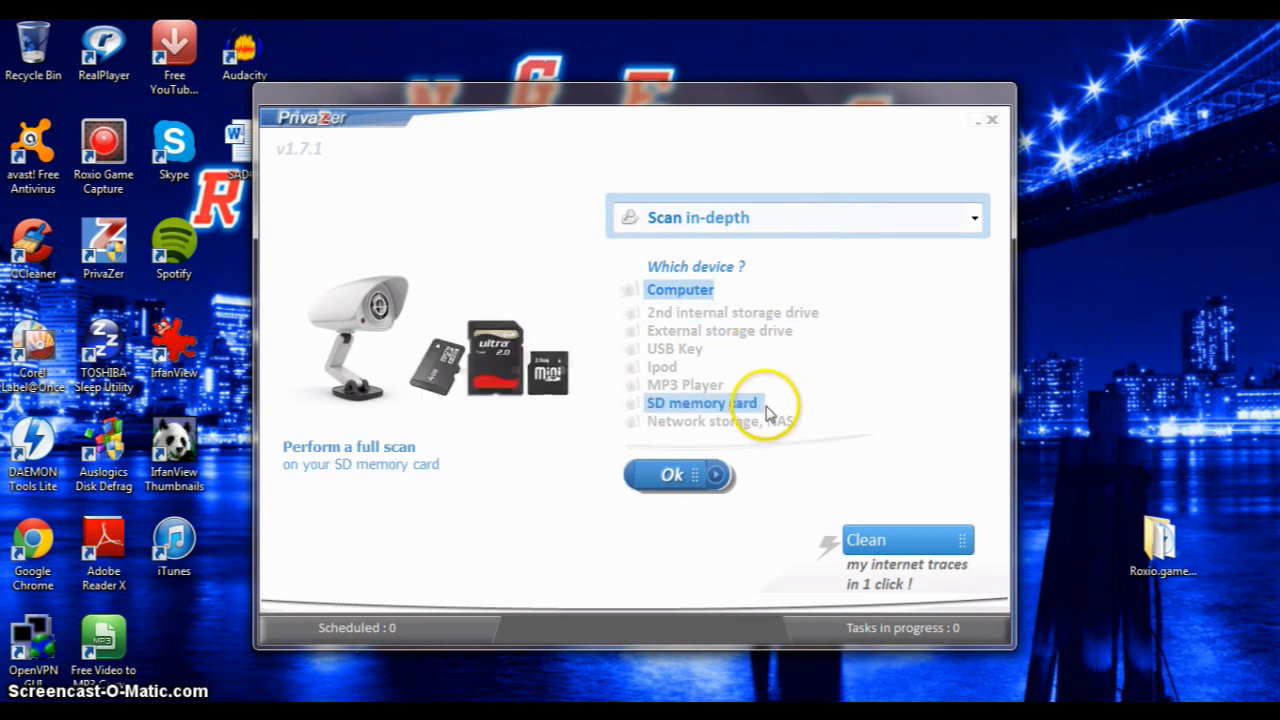
pyautogui.click(662, 368)
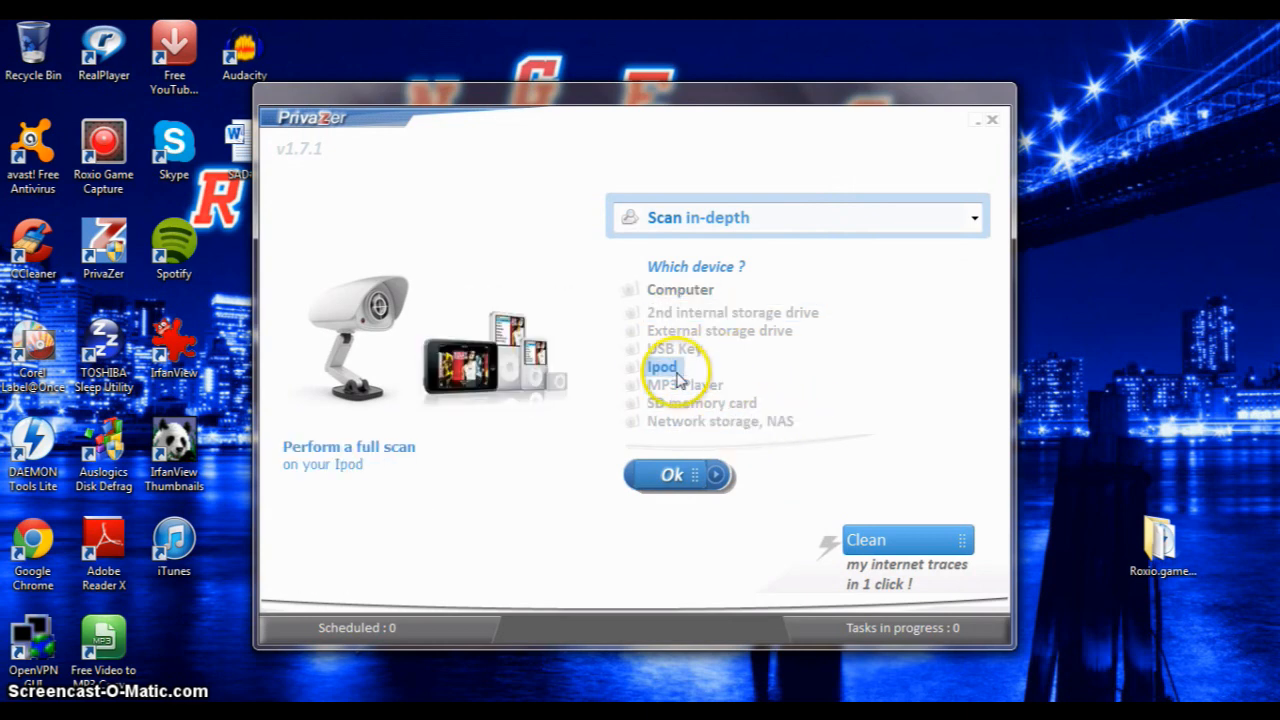
pyautogui.click(720, 332)
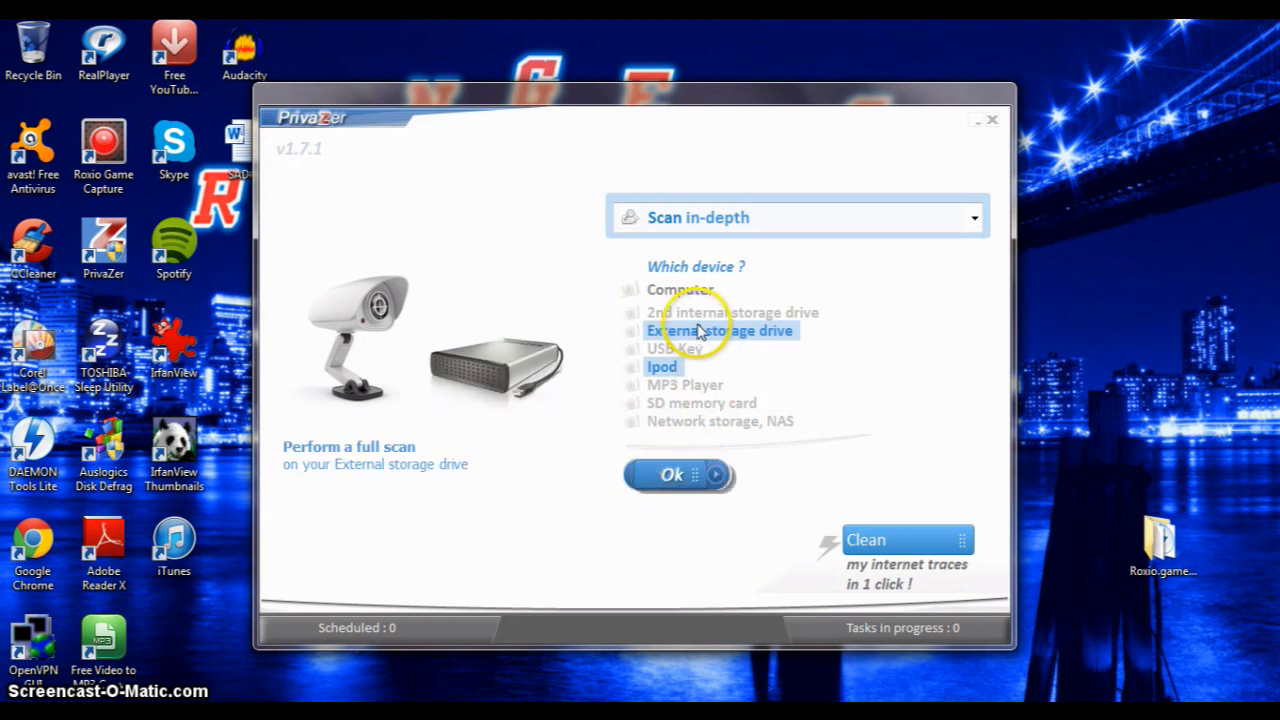
pyautogui.click(680, 288)
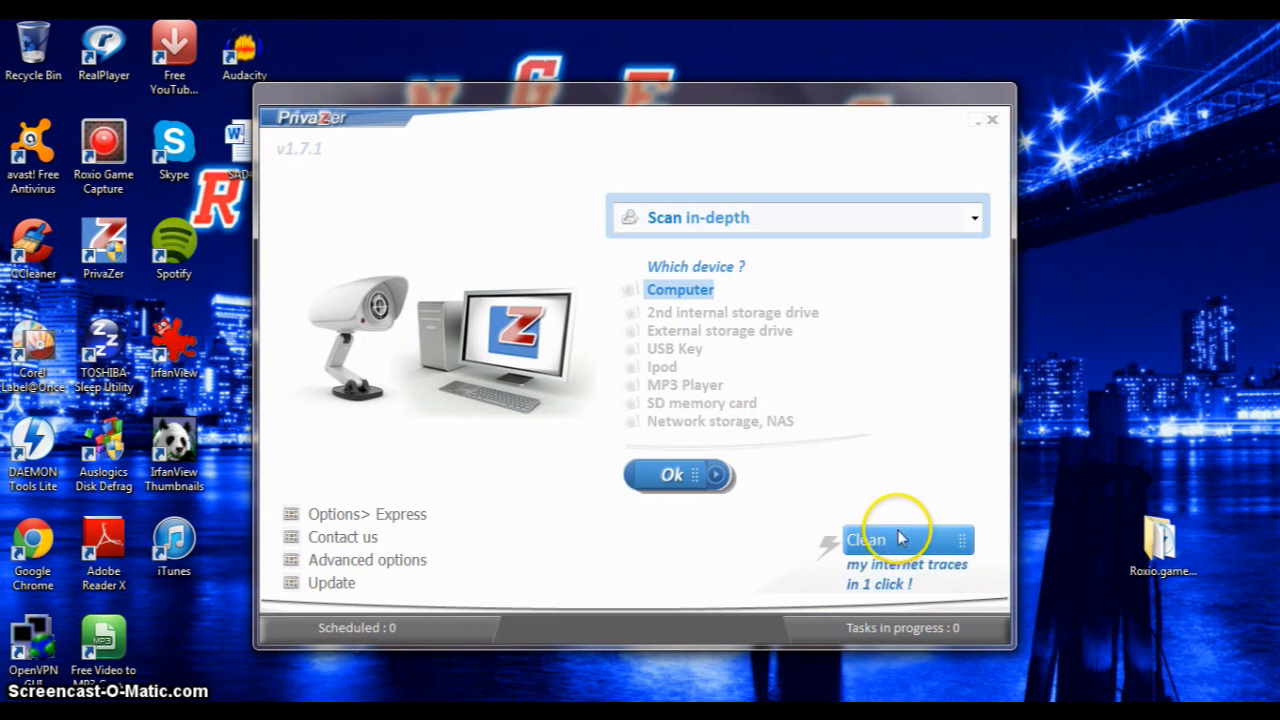
pyautogui.moveTo(870, 450)
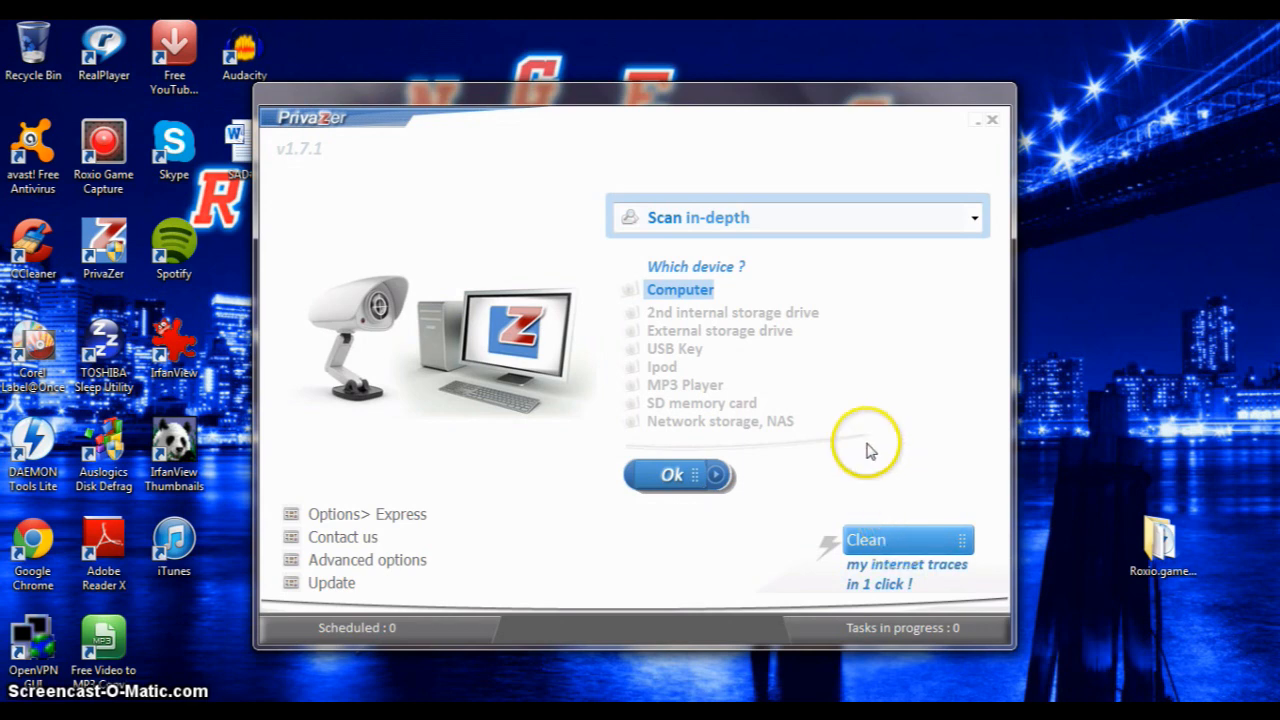
pyautogui.moveTo(840, 408)
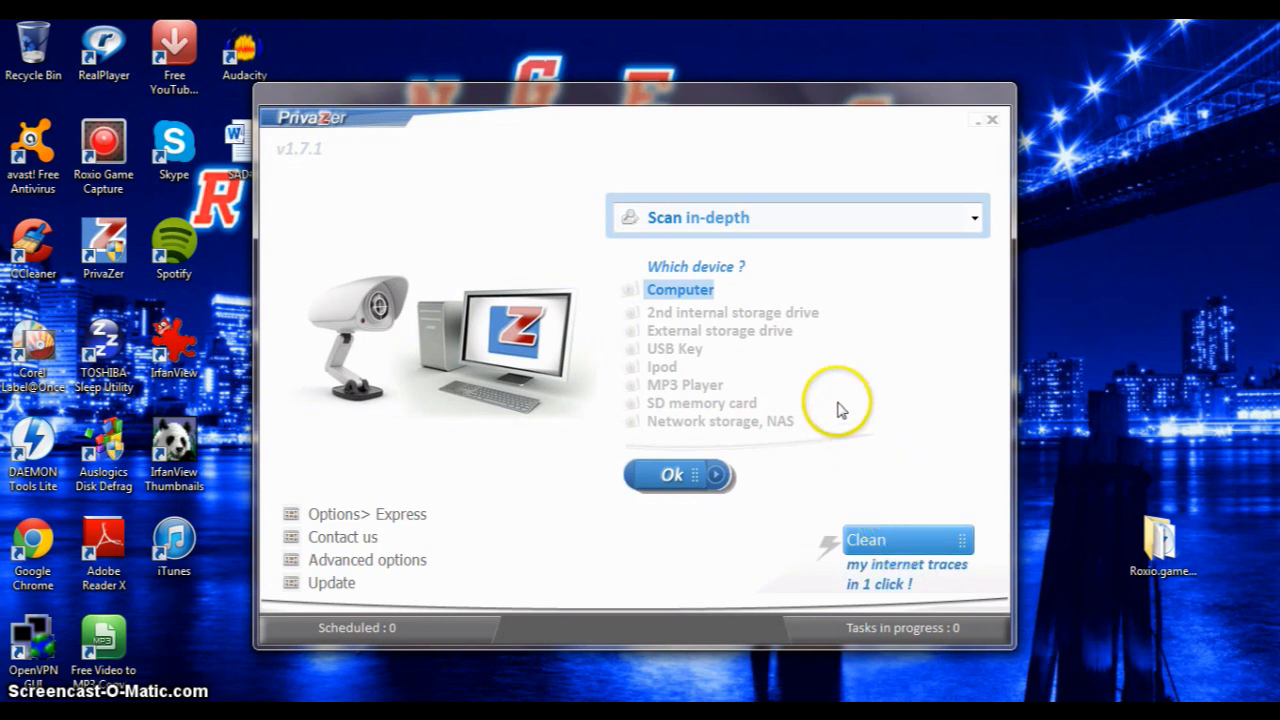
pyautogui.click(672, 474)
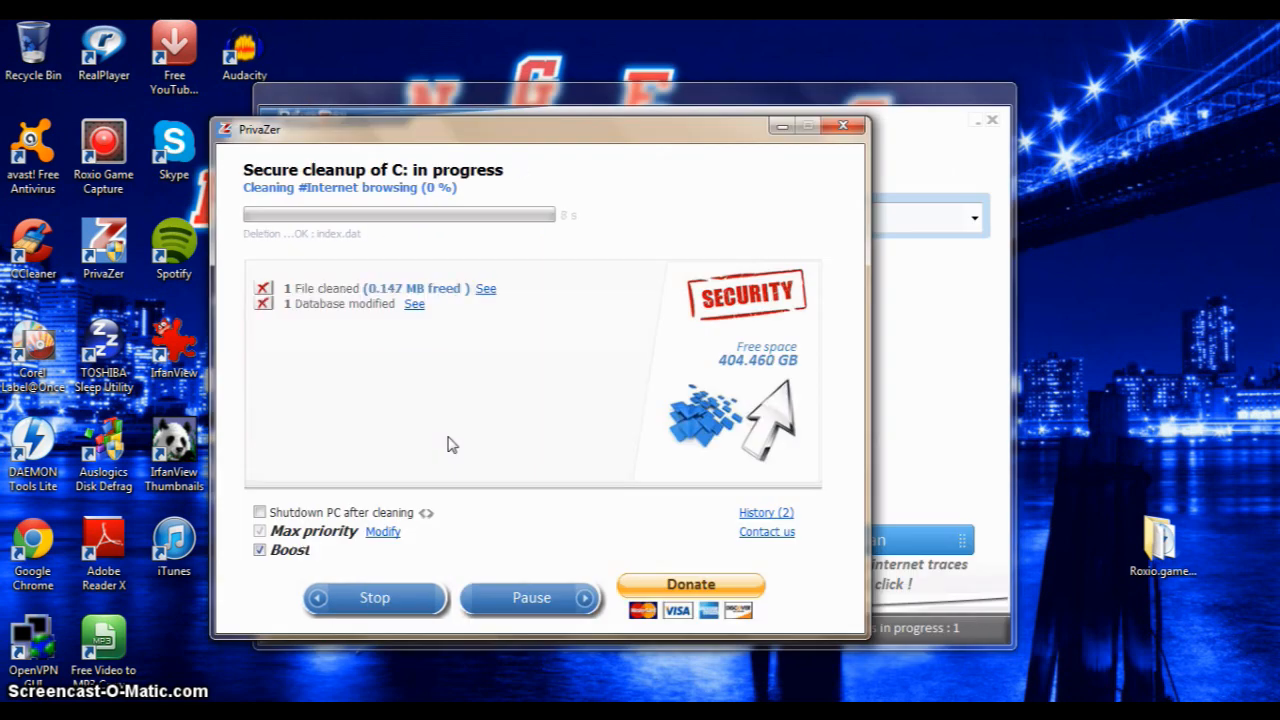
pyautogui.moveTo(670, 84)
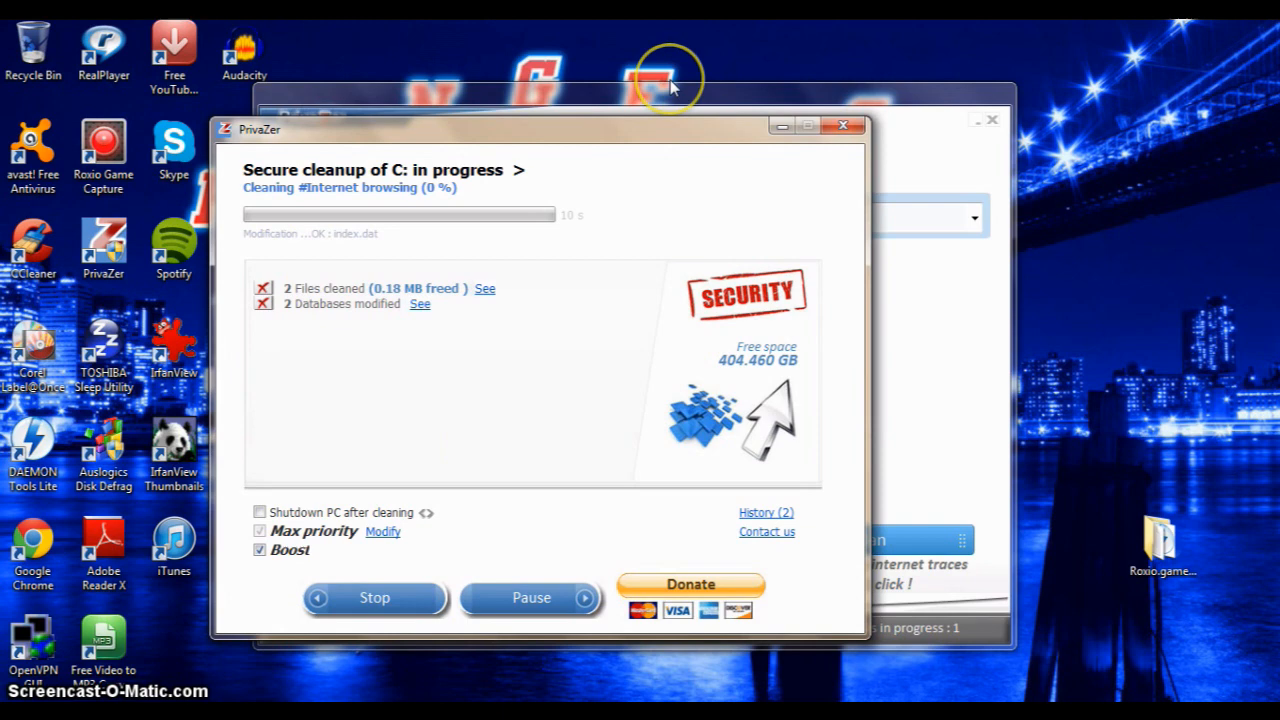
pyautogui.moveTo(210, 140)
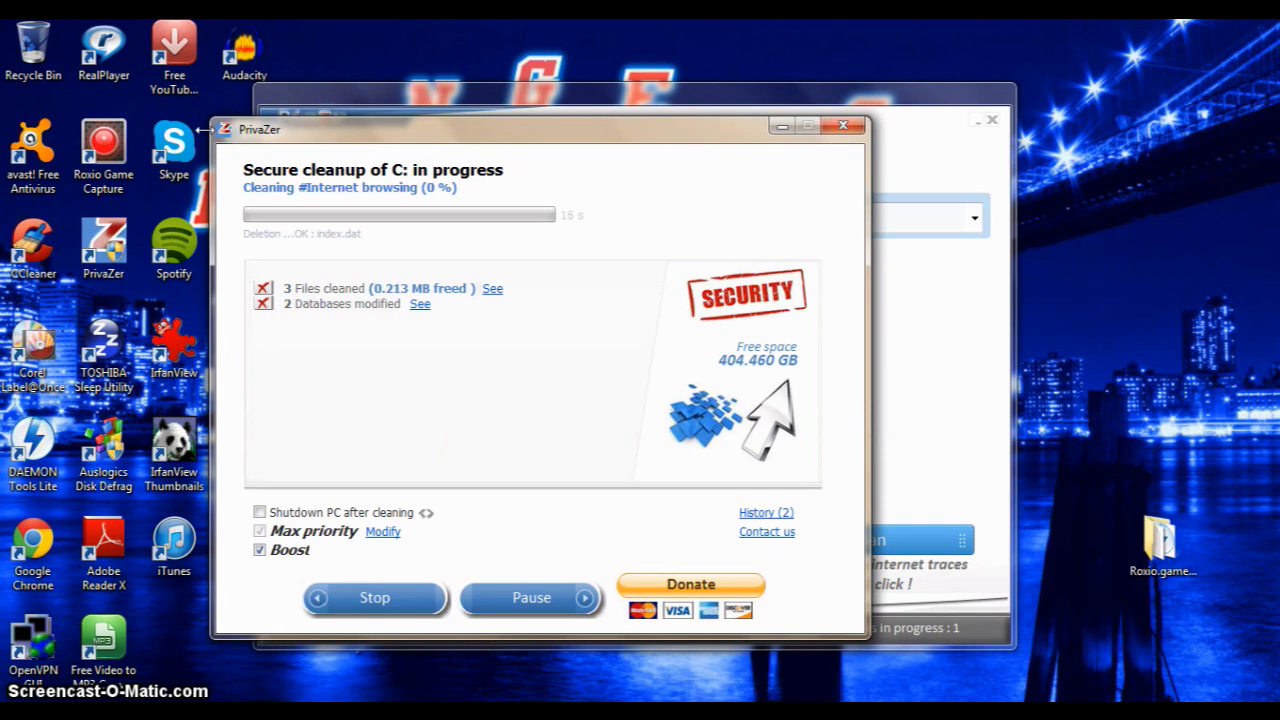
pyautogui.moveTo(432, 372)
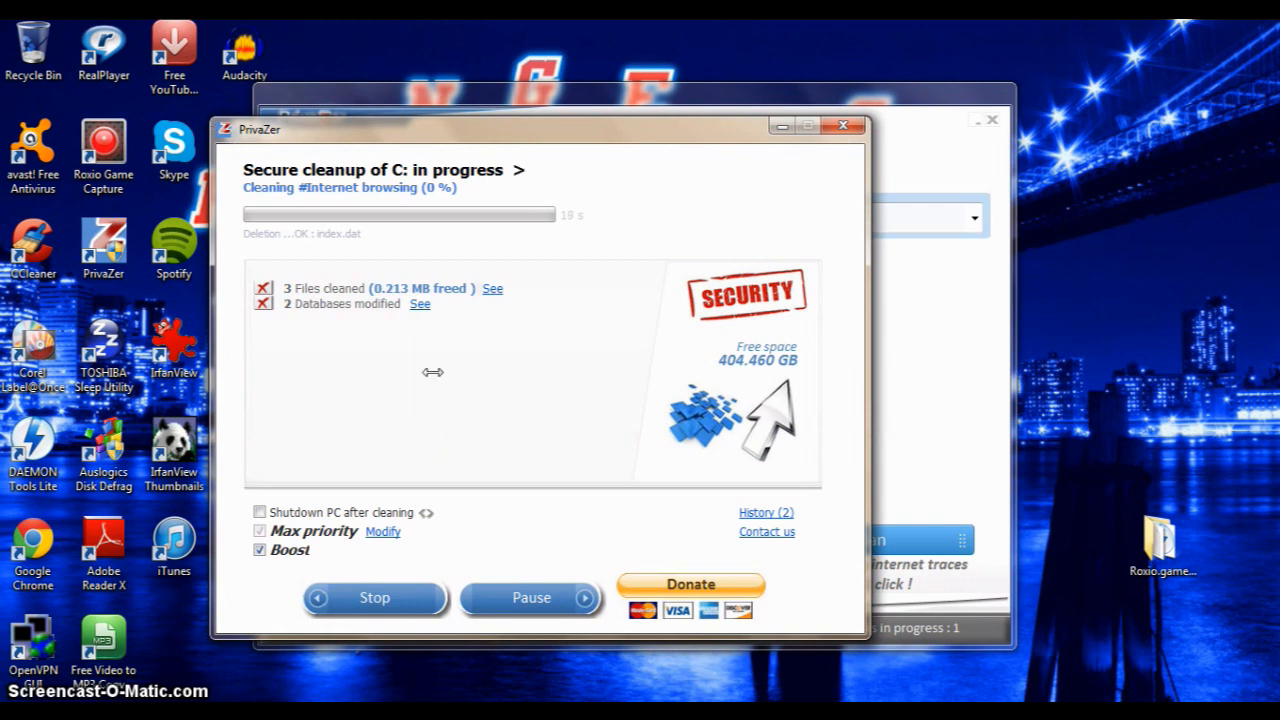
pyautogui.moveTo(520, 268)
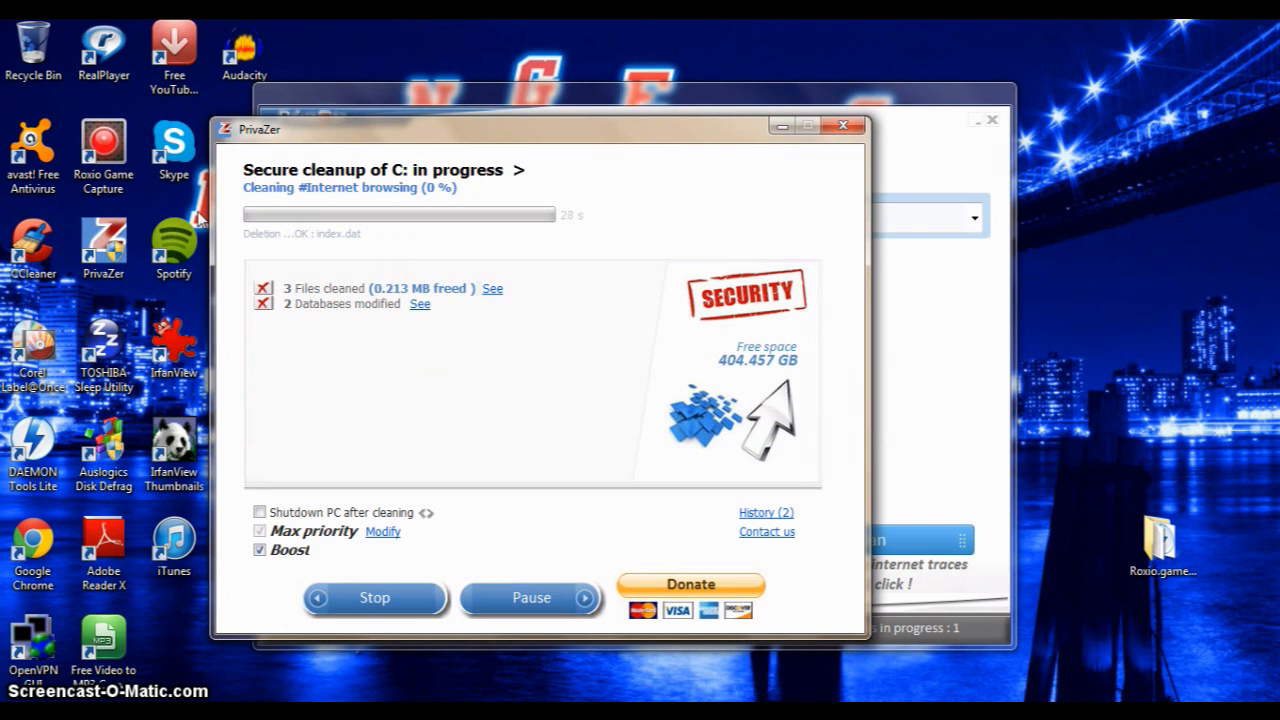
pyautogui.moveTo(548, 290)
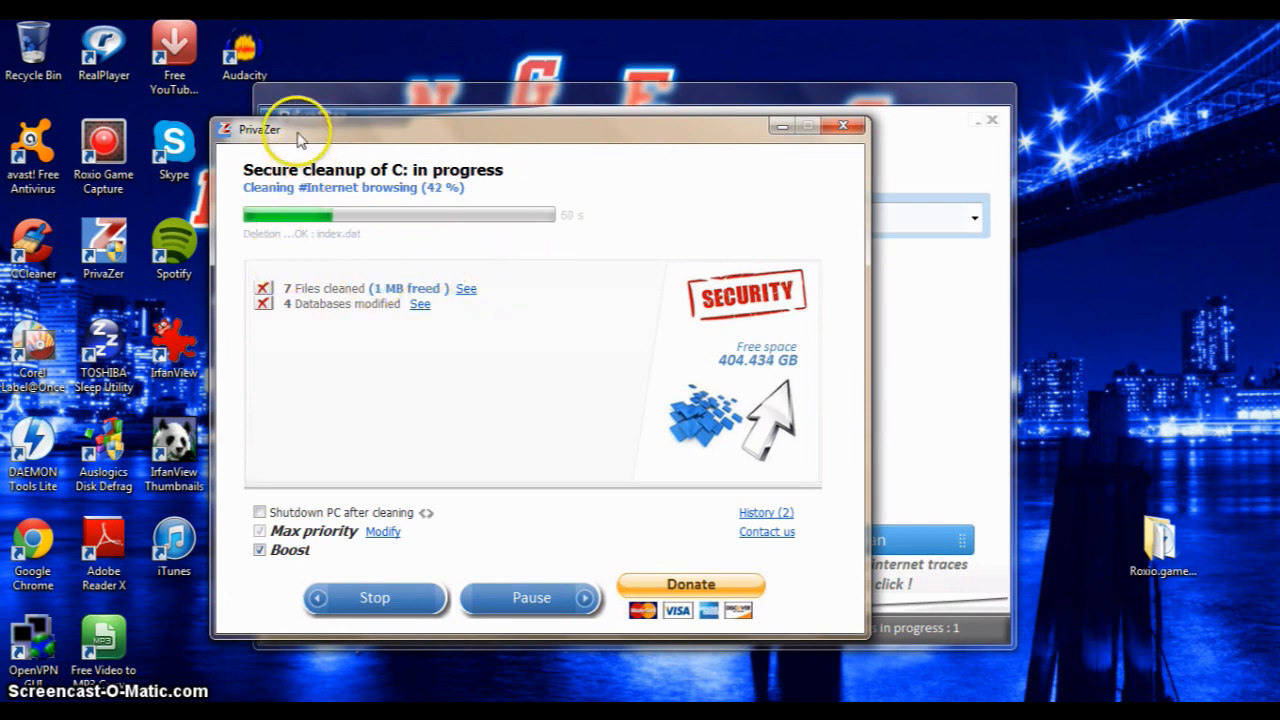
pyautogui.moveTo(300, 140)
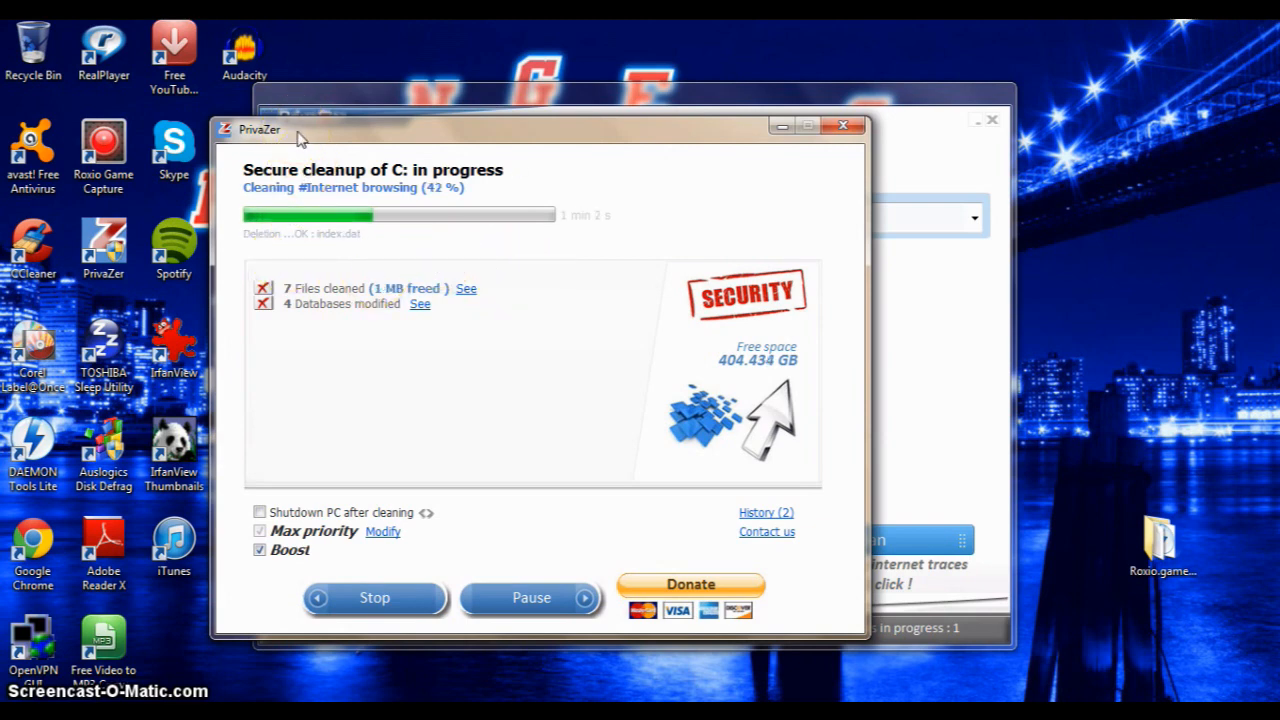